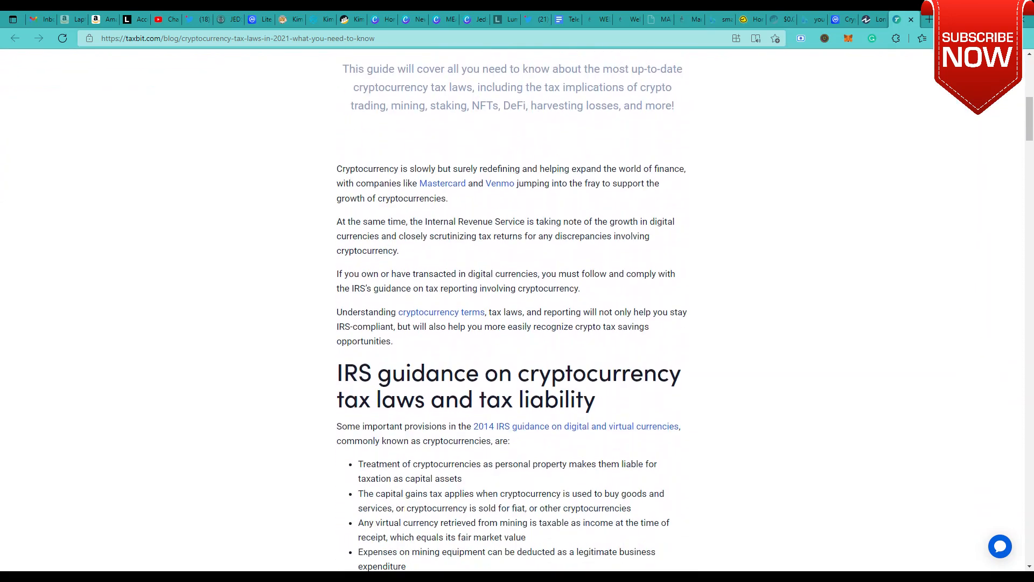
scroll(down, 3)
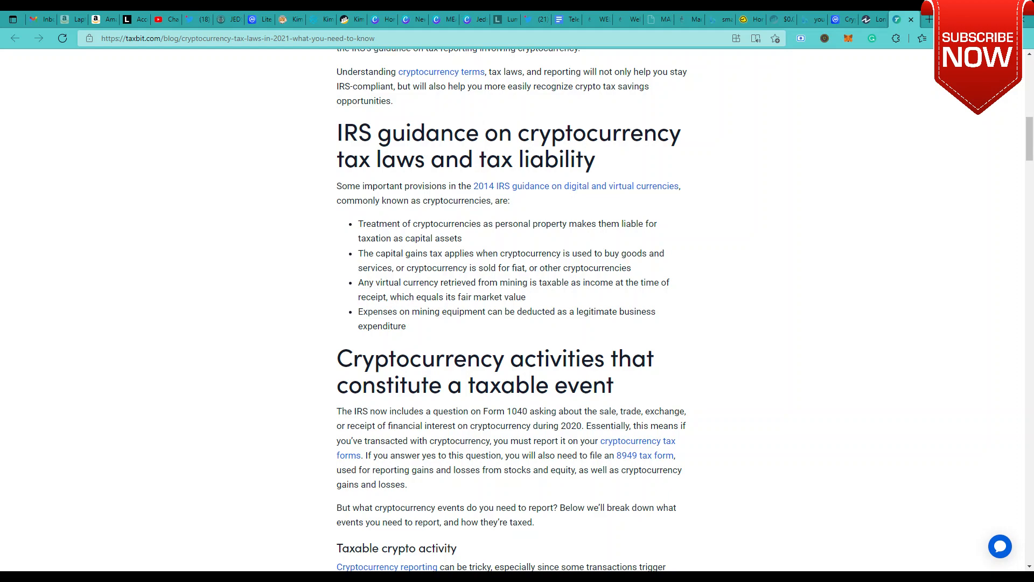
scroll(down, 3)
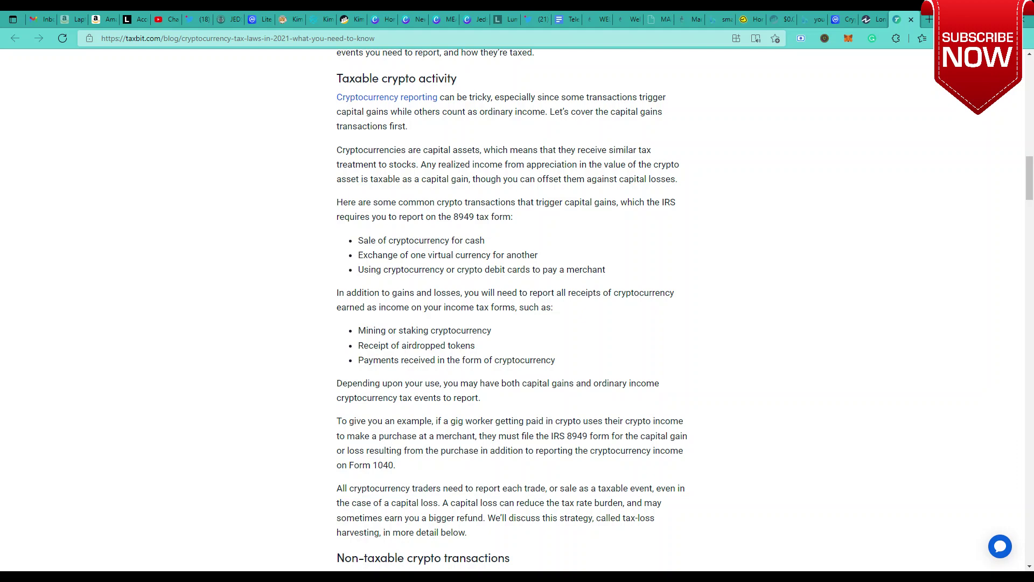
scroll(down, 3)
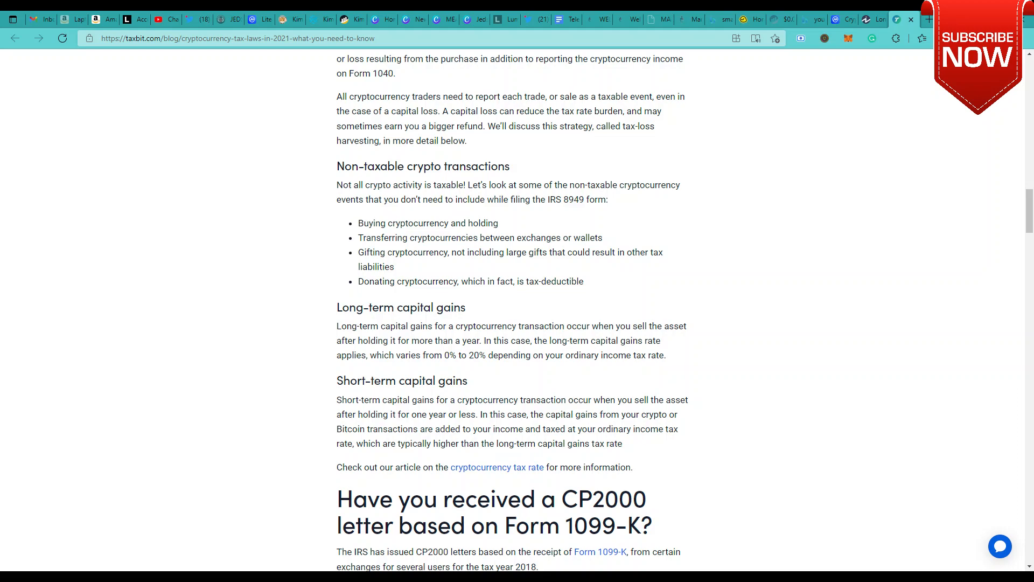
scroll(down, 3)
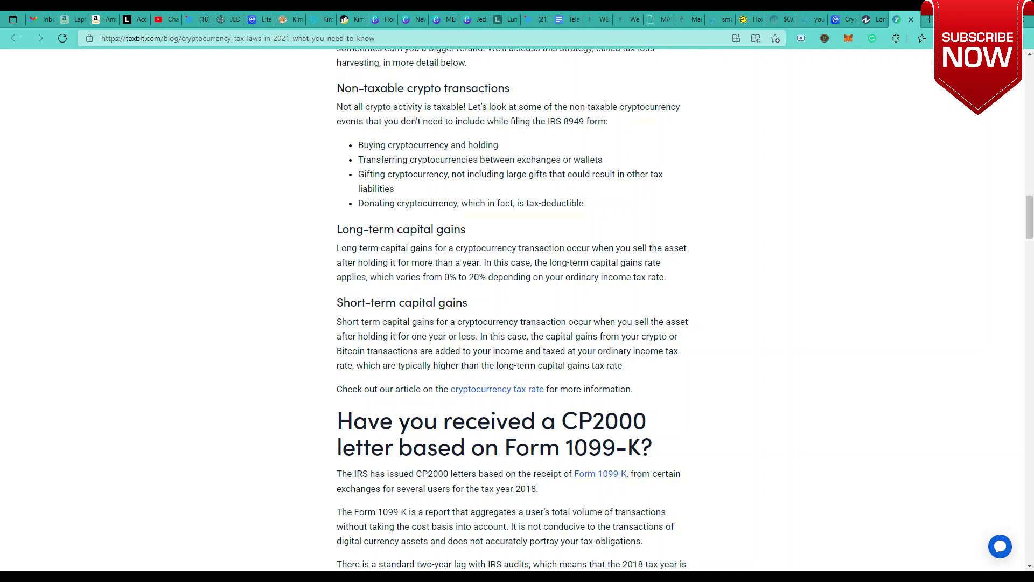
scroll(down, 3)
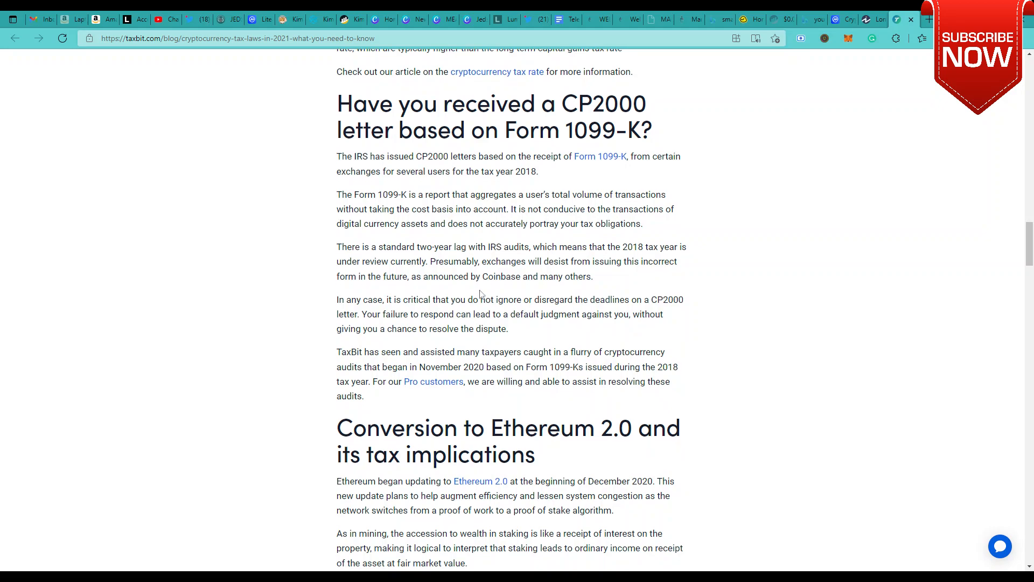